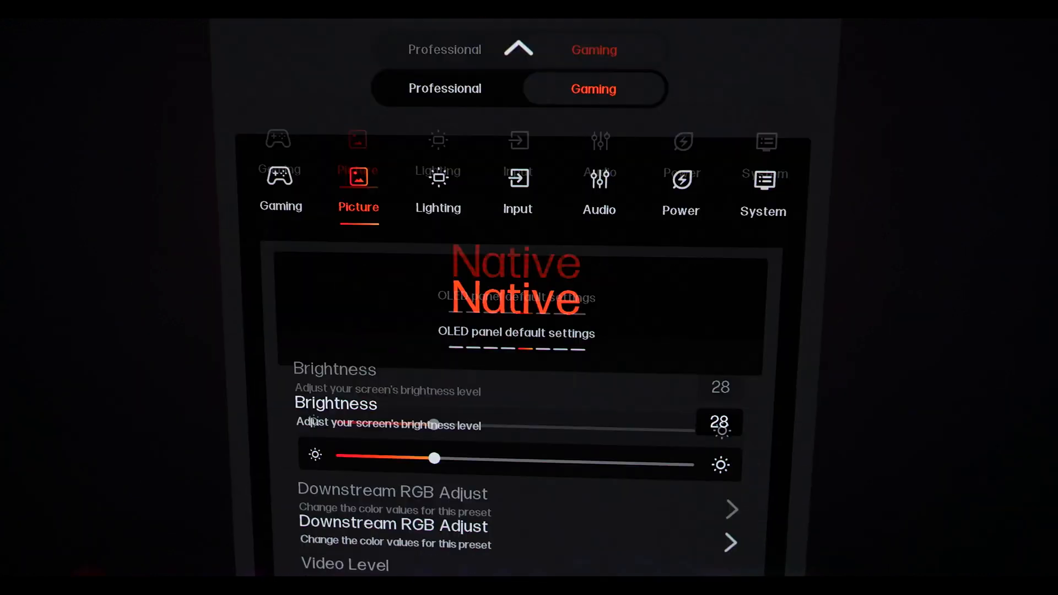
Switch to the Input tab to show Full Screen, PbP and PiP viewing modes and Primary Input
left_click(518, 196)
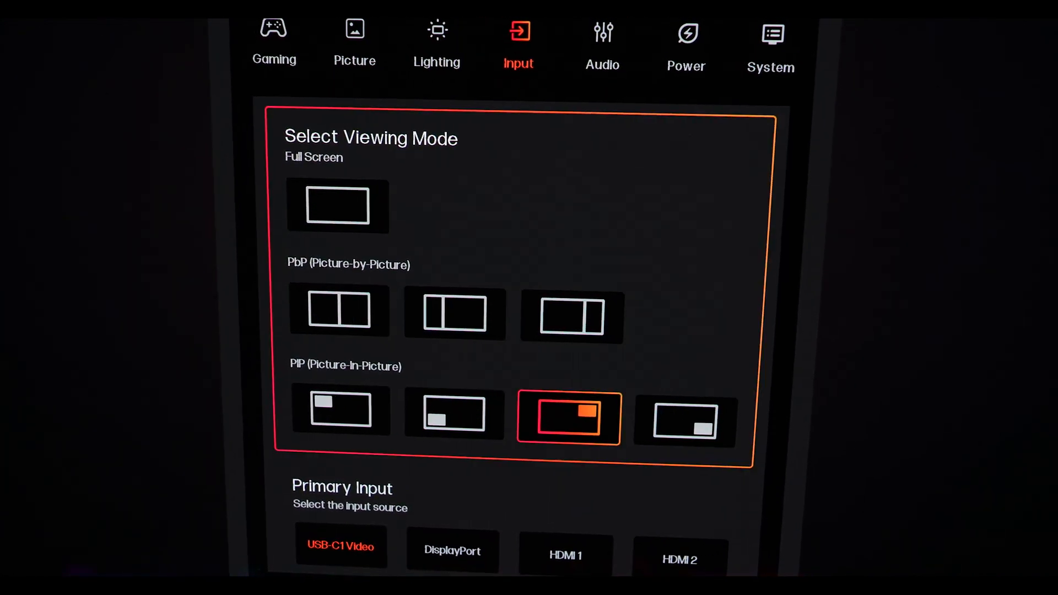
scroll("down", 3)
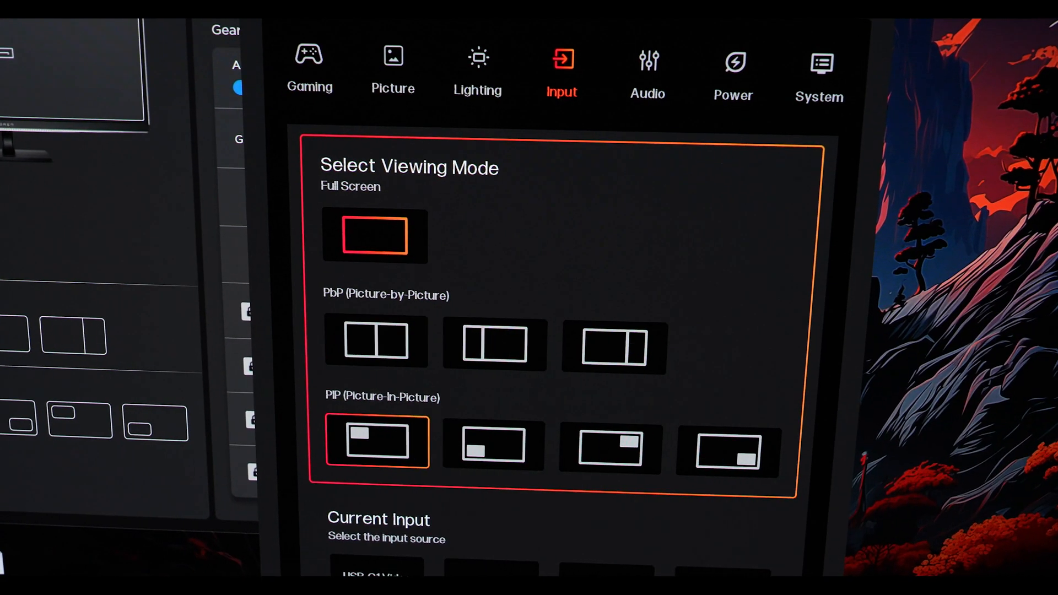
Scroll to OMEN Gear Switch's Global, USB port, Display Audio and Lighting bindings
scroll("down", 3)
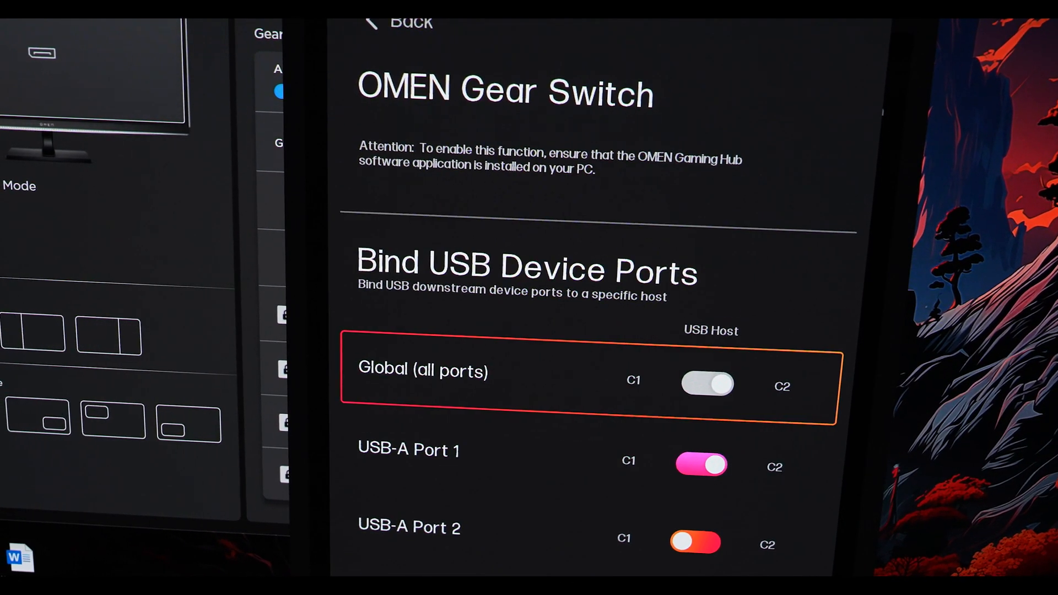
scroll("down", 3)
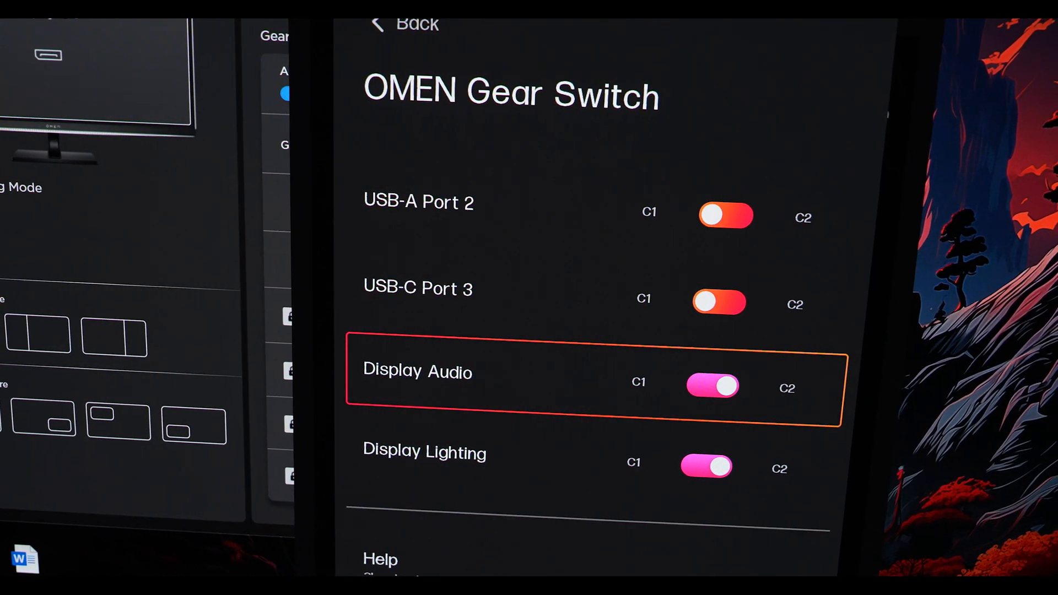